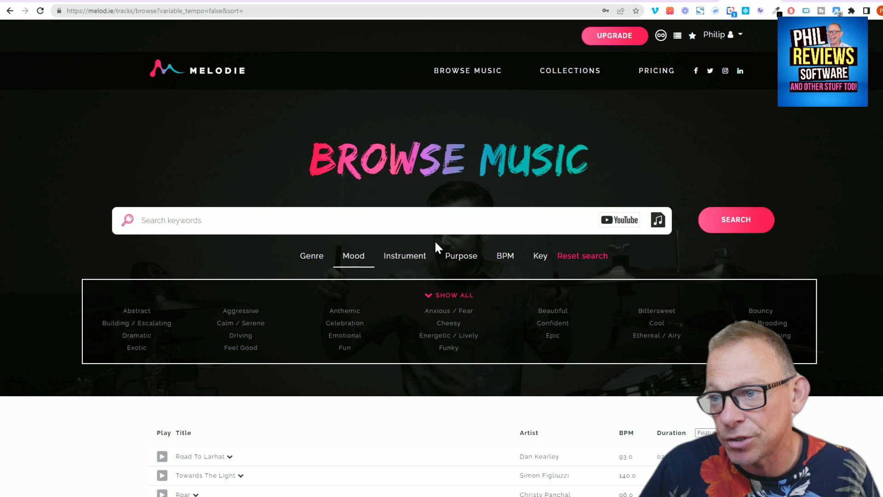
Step: Filter the library by Adrenaline purpose, removing the Banjo instrument chip
{"action": "left_click", "coordinate": [404, 255]}
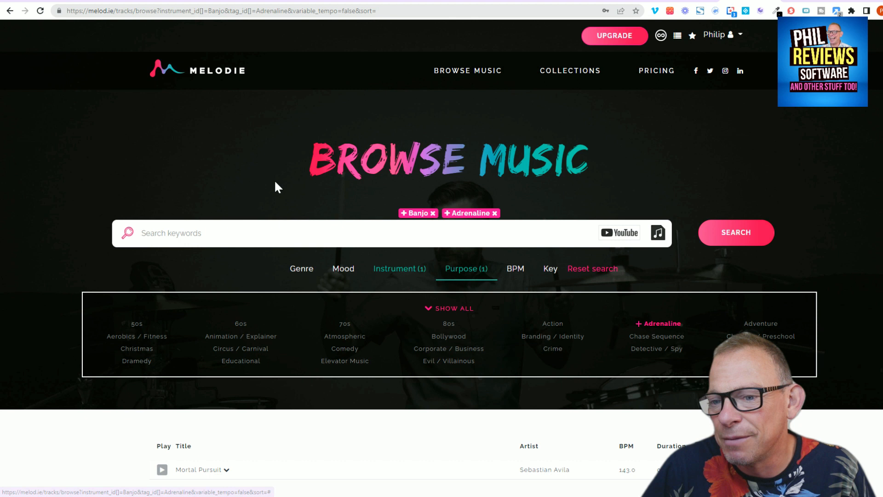
{"action": "left_click", "coordinate": [432, 213]}
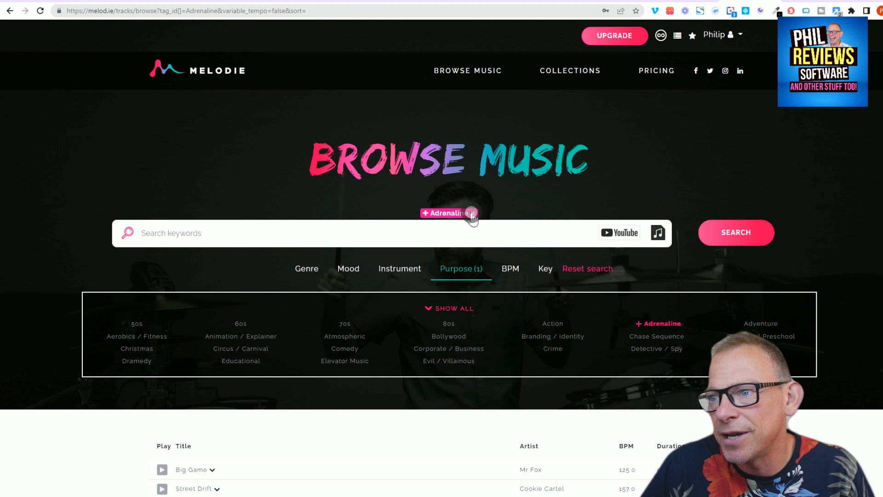
Step: Swap the Adrenaline filter for Animation / Explainer, then play and pause Big Love
{"action": "left_click", "coordinate": [240, 241]}
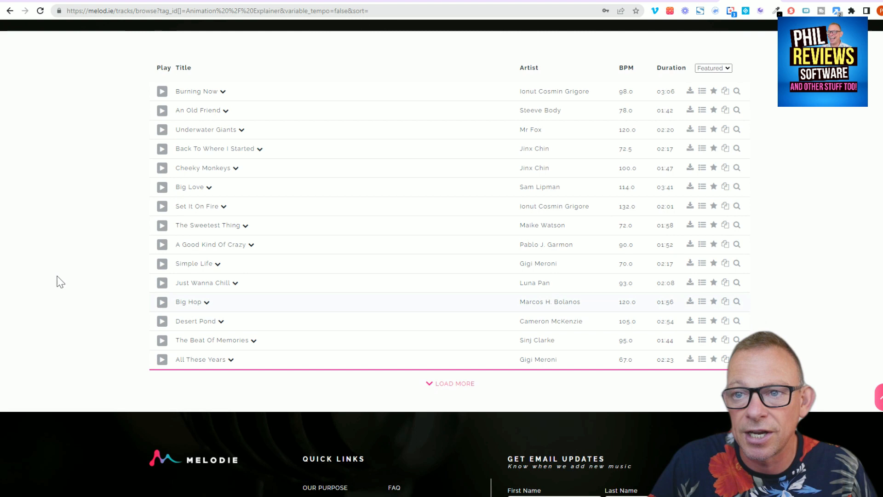
{"action": "left_click", "coordinate": [161, 148]}
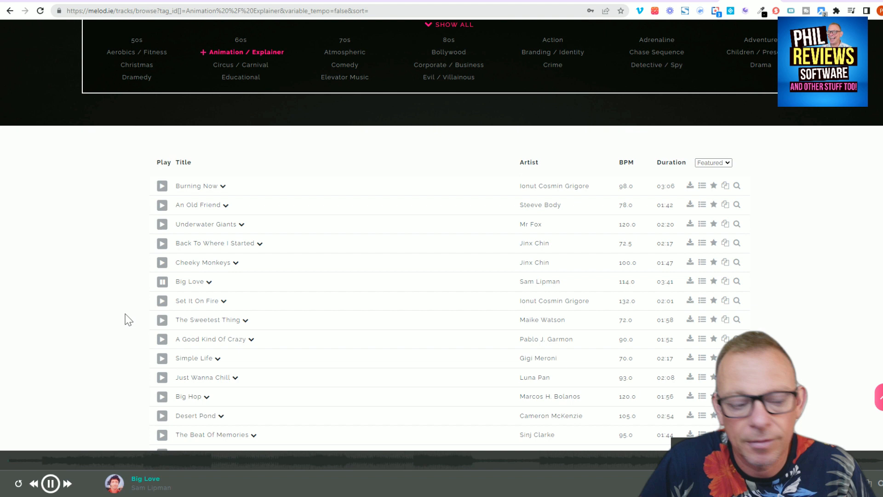
{"action": "left_click", "coordinate": [162, 281]}
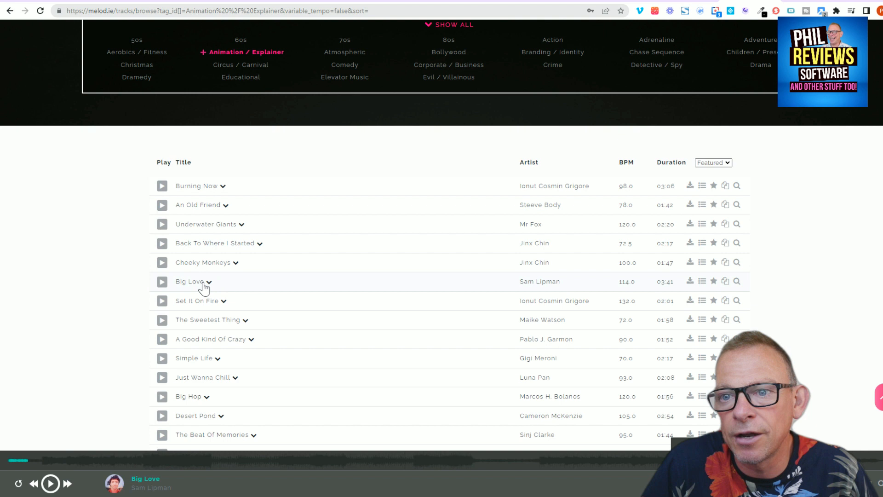
{"action": "left_click", "coordinate": [190, 281]}
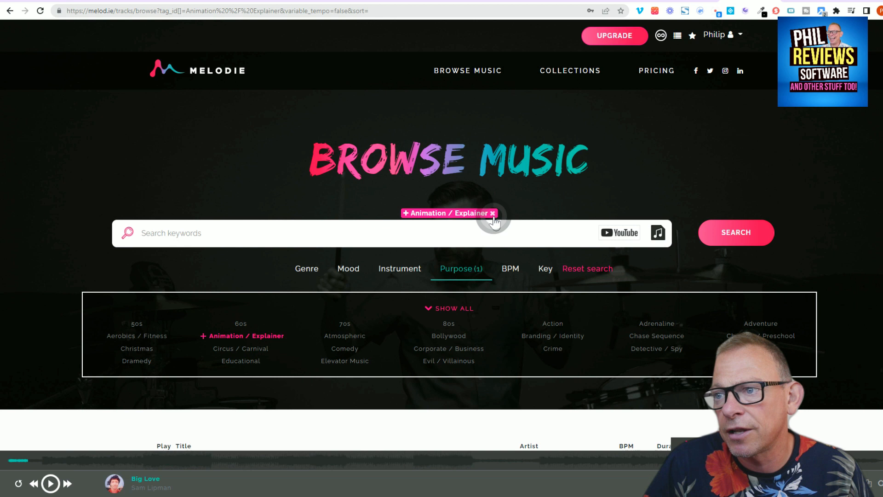
Step: Clear the Animation / Explainer chip and search for the Comedy purpose
{"action": "type", "text": "ccomed"}
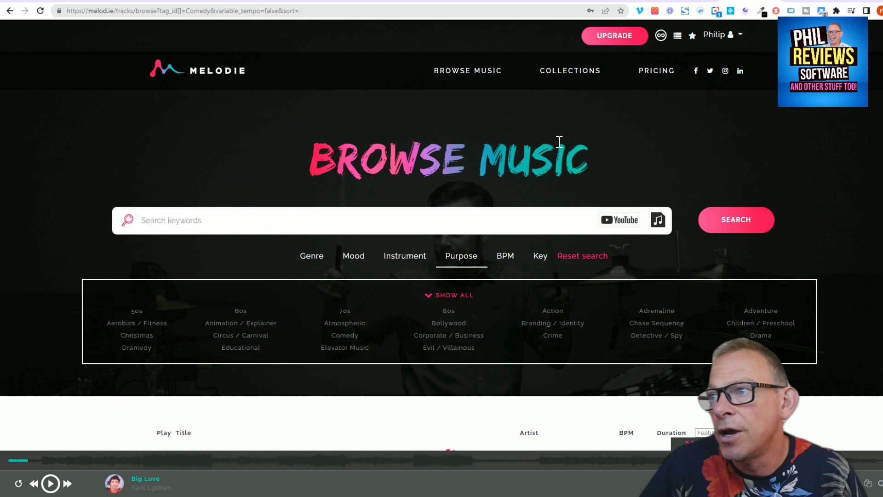
{"action": "left_click", "coordinate": [570, 70]}
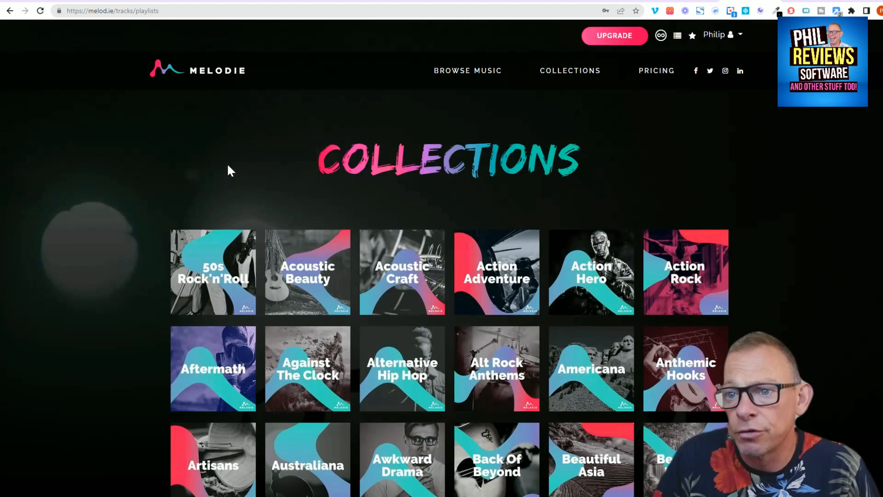
{"action": "scroll", "scroll_direction": "down", "scroll_amount": 3}
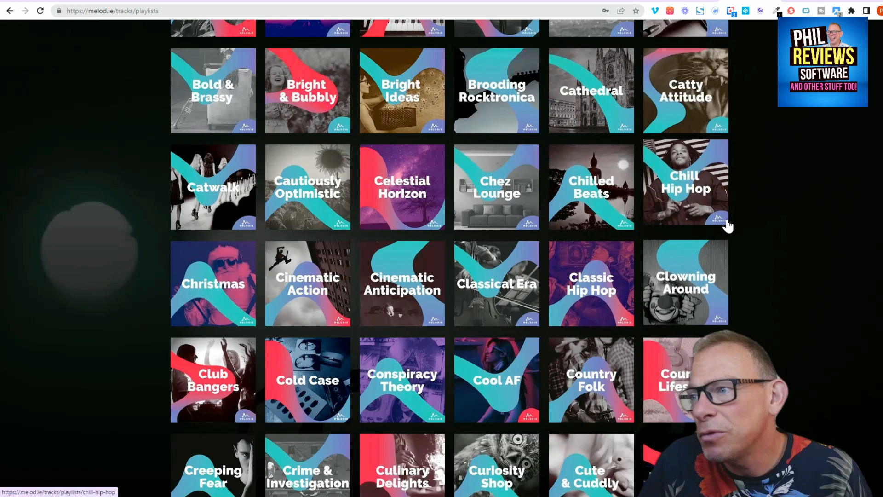
{"action": "scroll", "scroll_direction": "down", "scroll_amount": 3}
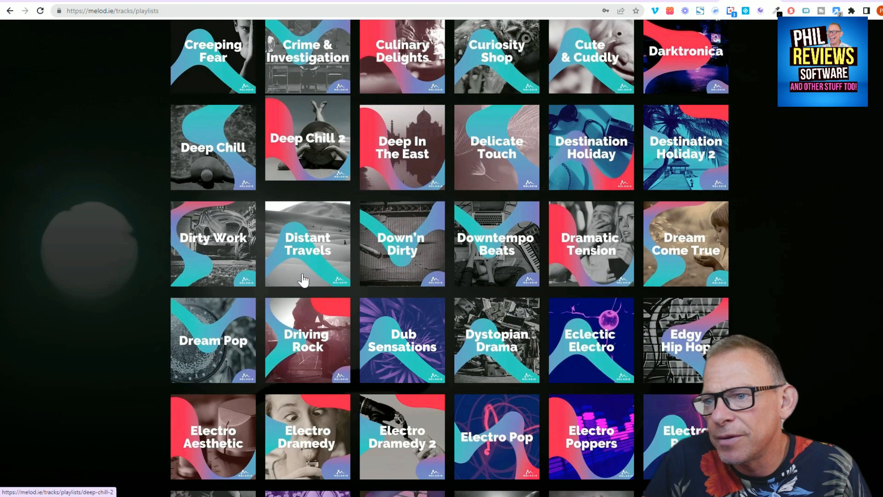
{"action": "scroll", "scroll_direction": "down", "scroll_amount": 3}
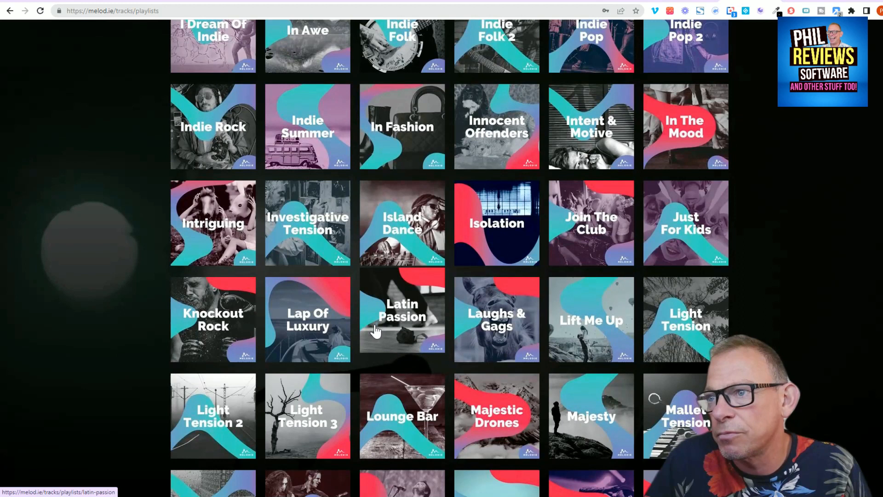
{"action": "scroll", "scroll_direction": "down", "scroll_amount": 3}
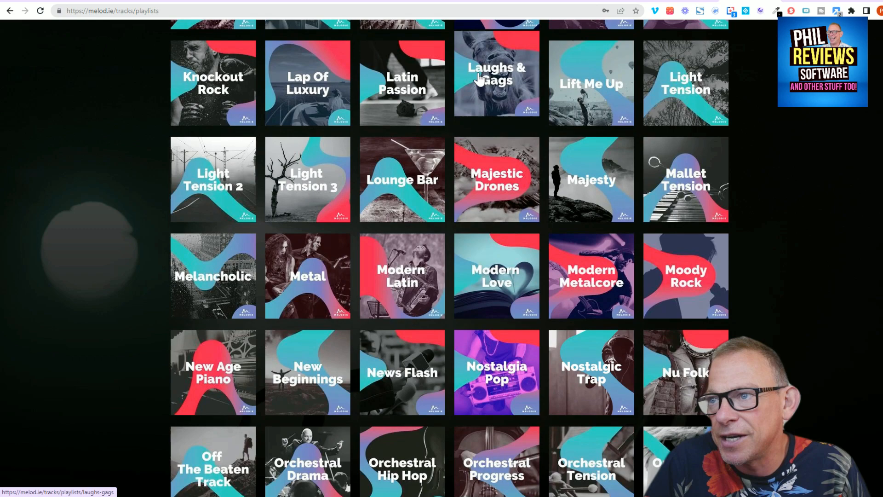
{"action": "scroll", "scroll_direction": "up", "scroll_amount": 3}
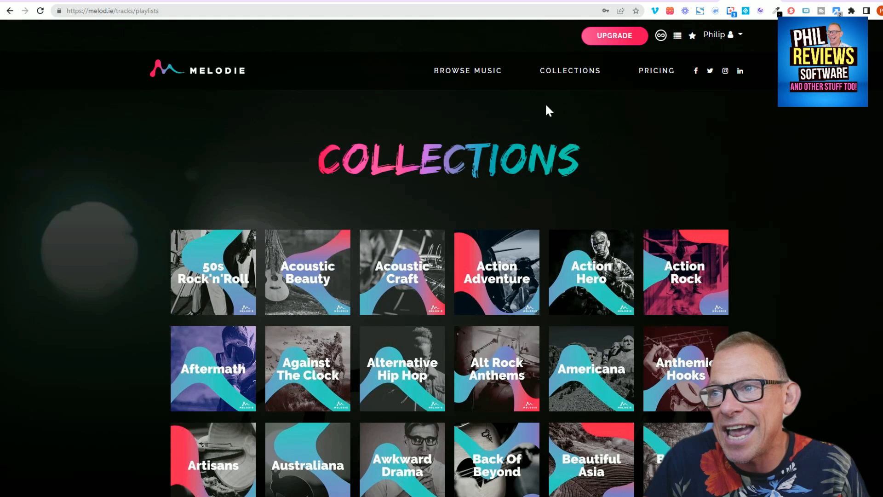
{"action": "left_click", "coordinate": [467, 70]}
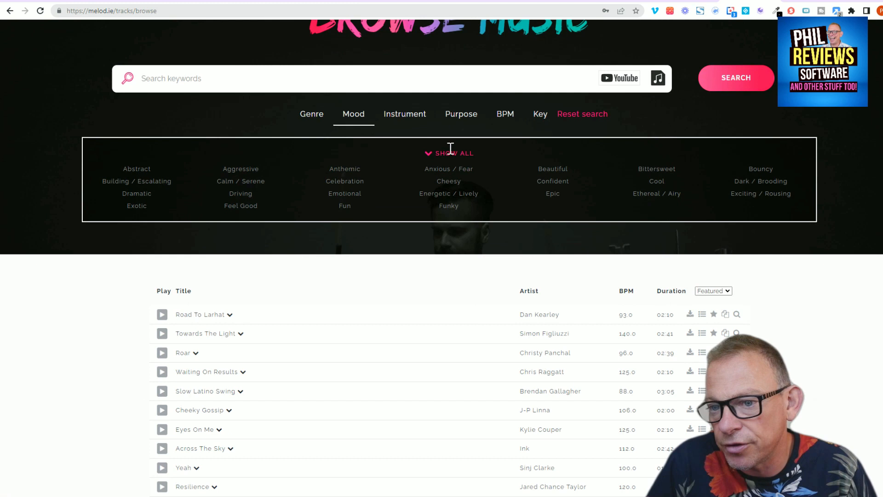
Step: Filter by Adrenaline again and bring up Street Drift's download options
{"action": "left_click", "coordinate": [404, 114]}
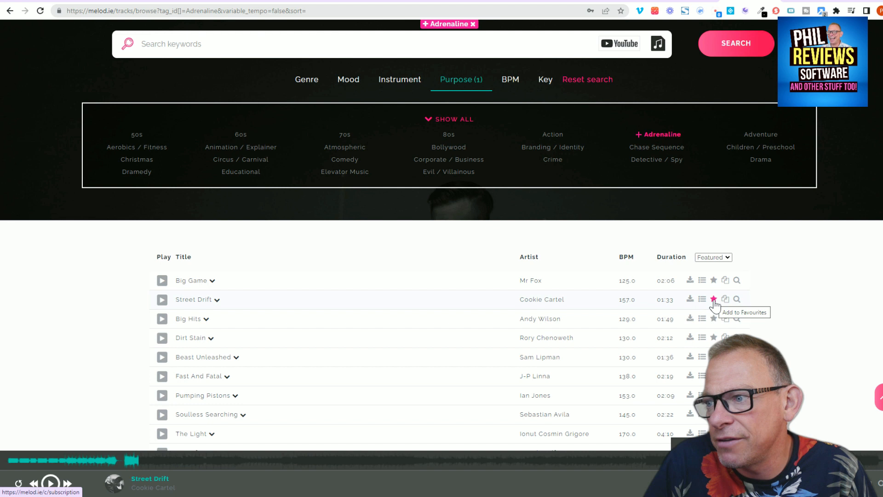
{"action": "mouse_move", "coordinate": [701, 299]}
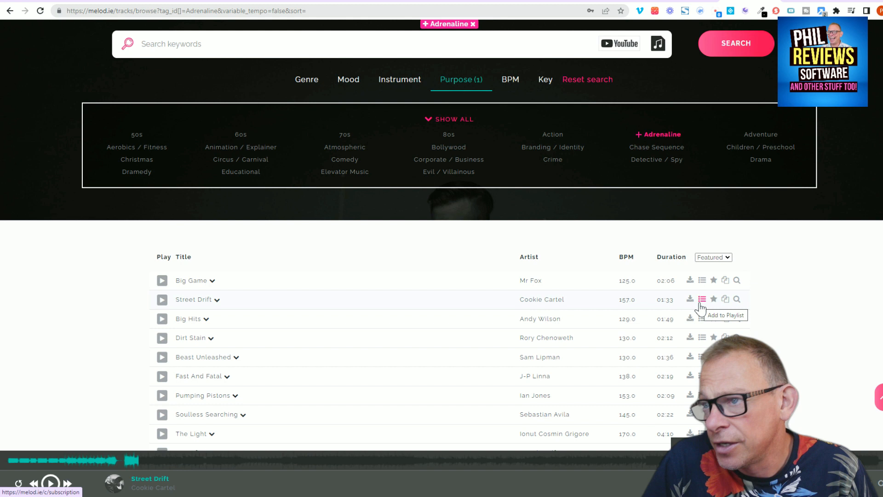
{"action": "left_click", "coordinate": [690, 299]}
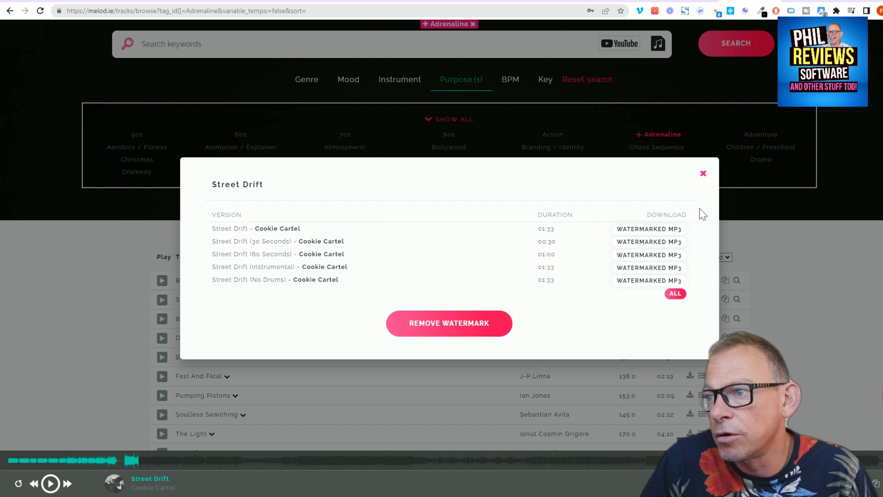
Step: Download Street Drift's full-length watermarked MP3 and close its download options
{"action": "left_click", "coordinate": [648, 228]}
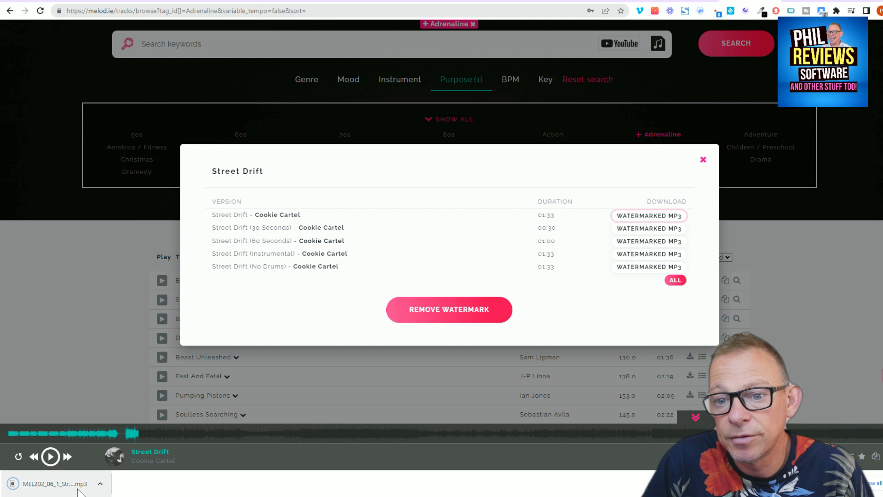
{"action": "left_click", "coordinate": [703, 160]}
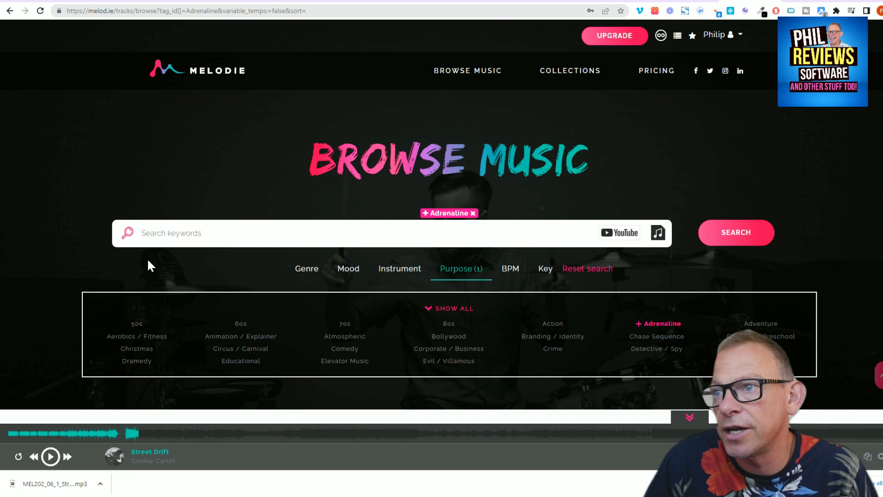